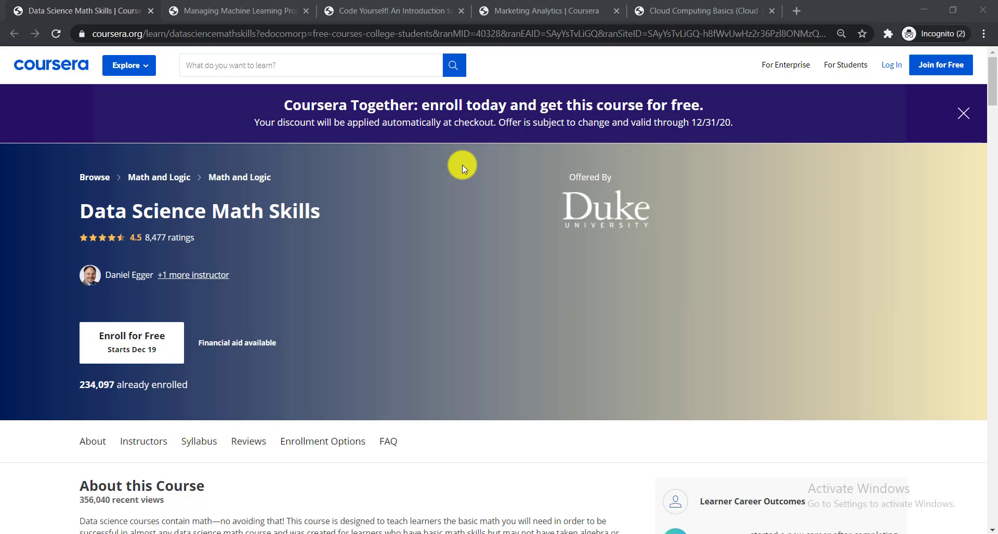
{"action": "mouse_move", "coordinate": [414, 176]}
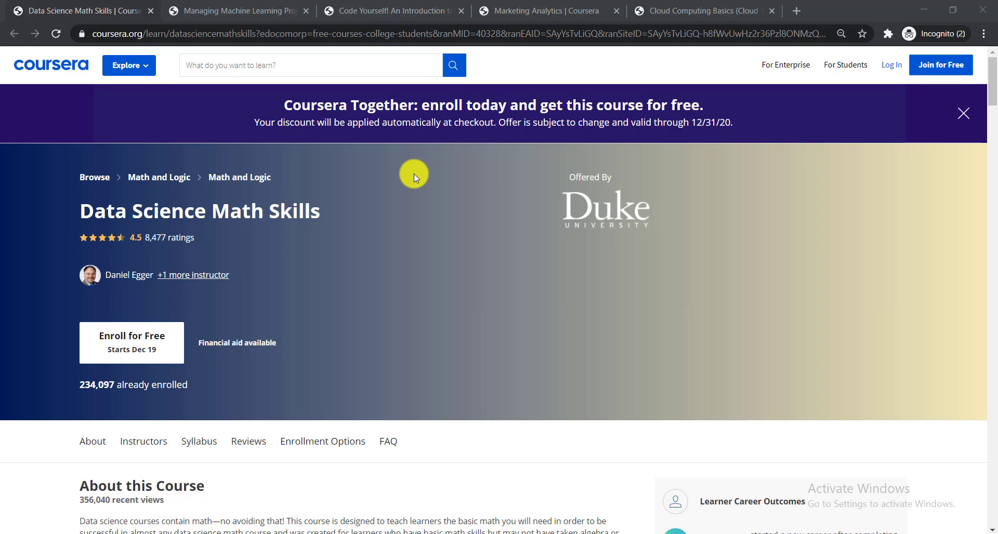
{"action": "mouse_move", "coordinate": [374, 200]}
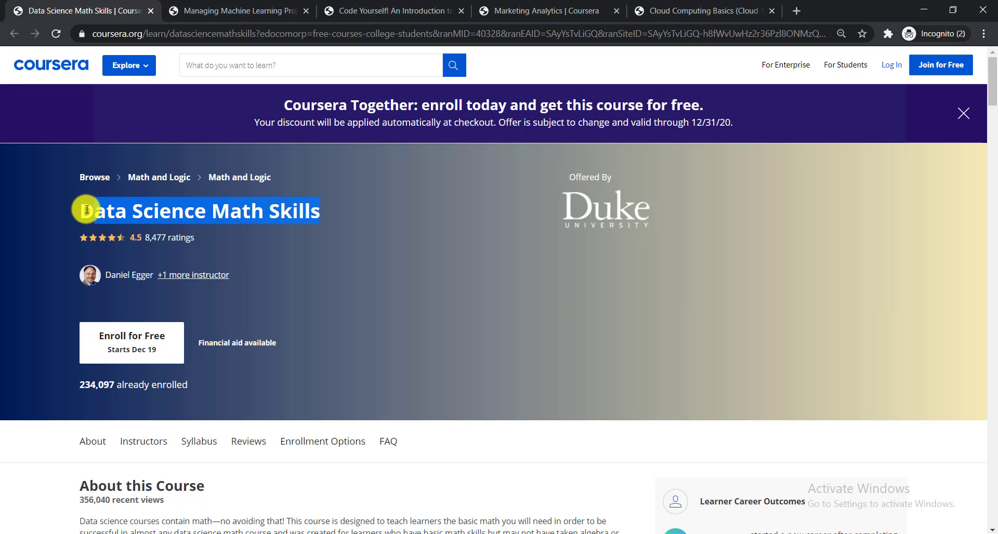
{"action": "mouse_move", "coordinate": [350, 187]}
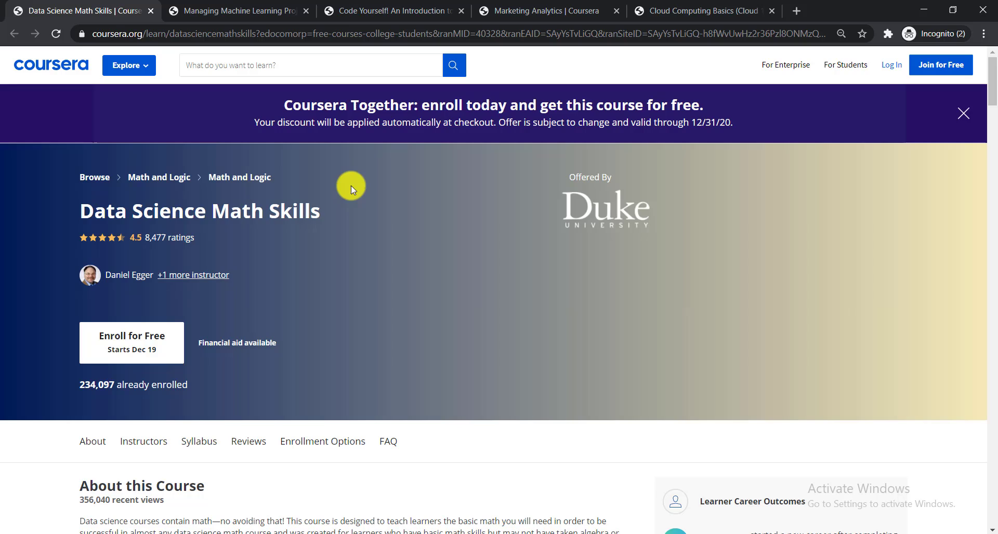
{"action": "mouse_move", "coordinate": [102, 404]}
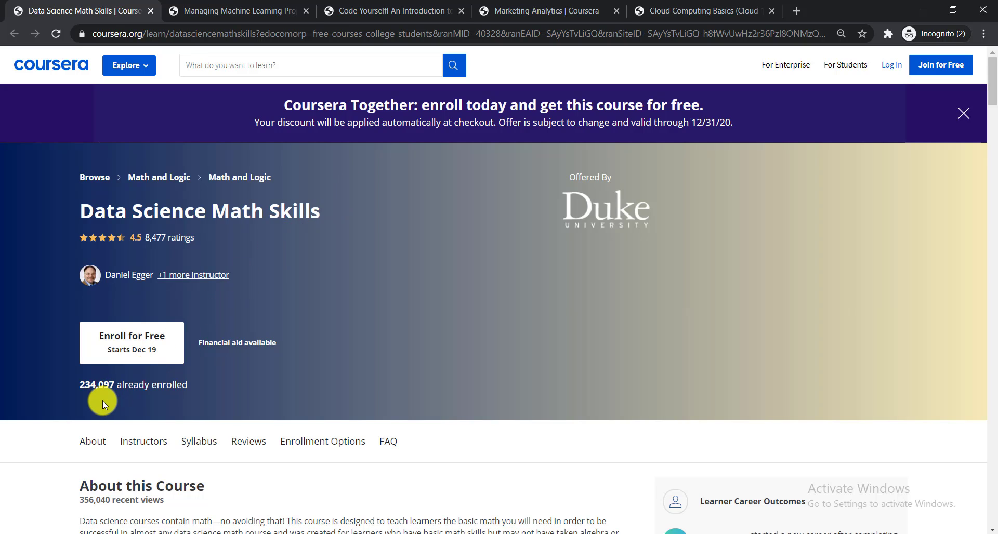
{"action": "mouse_move", "coordinate": [667, 225]}
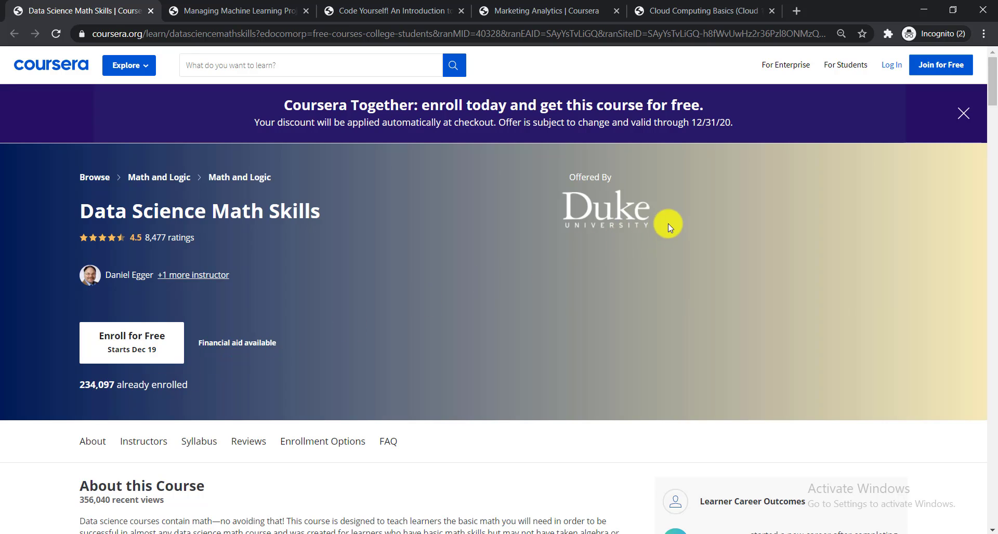
{"action": "mouse_move", "coordinate": [597, 249]}
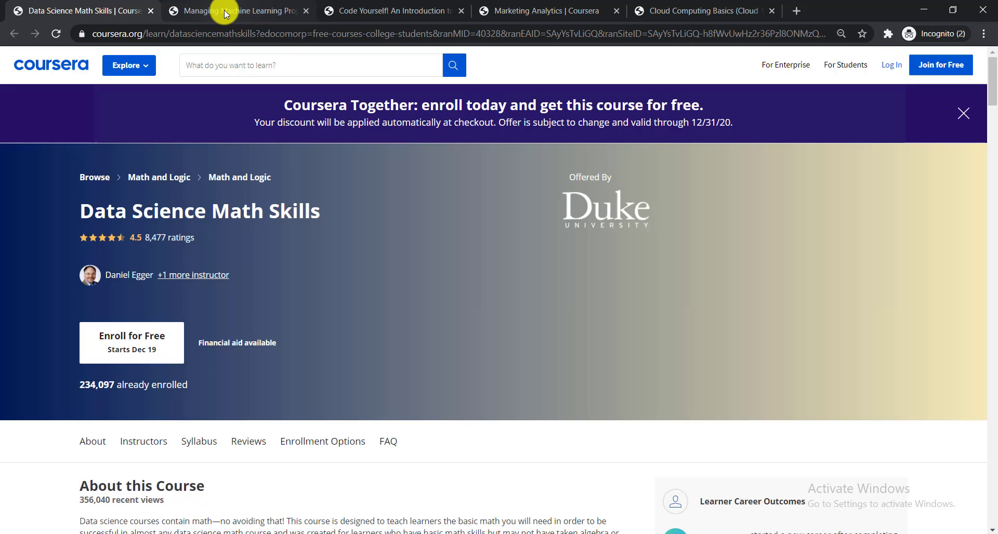
Review the Managing Machine Learning Projects and Code Yourself! pages, ending on Marketing Analytics
{"action": "left_click", "coordinate": [236, 11]}
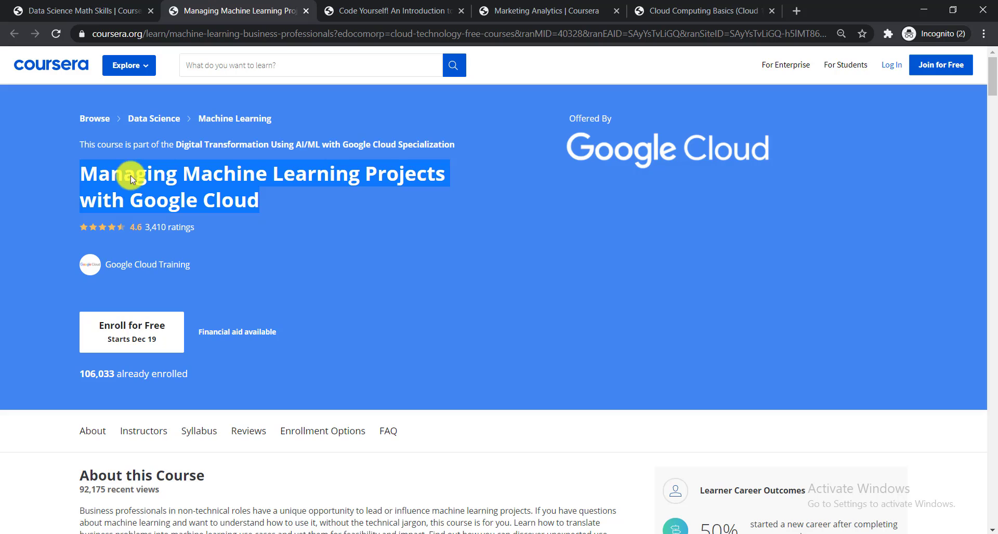
{"action": "mouse_move", "coordinate": [627, 169]}
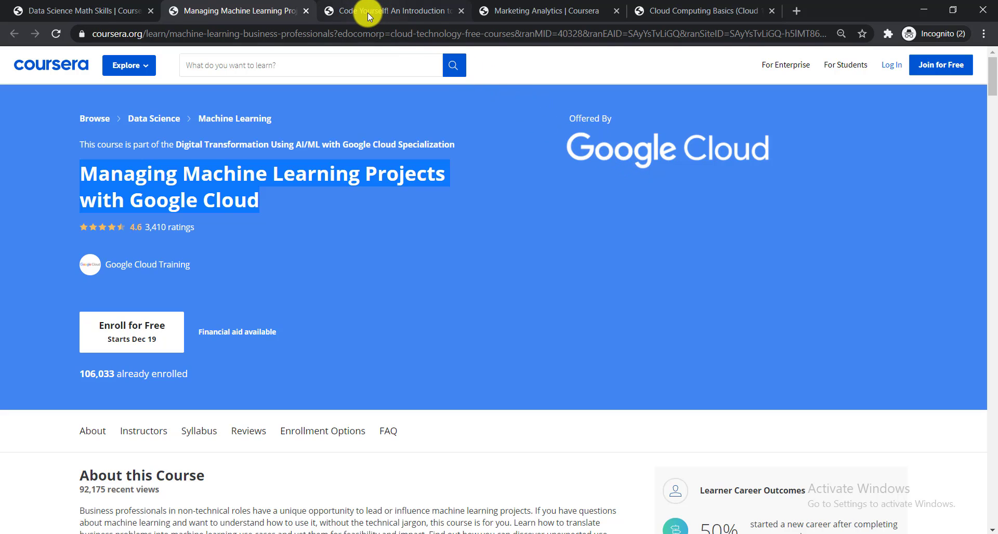
{"action": "left_click", "coordinate": [388, 10]}
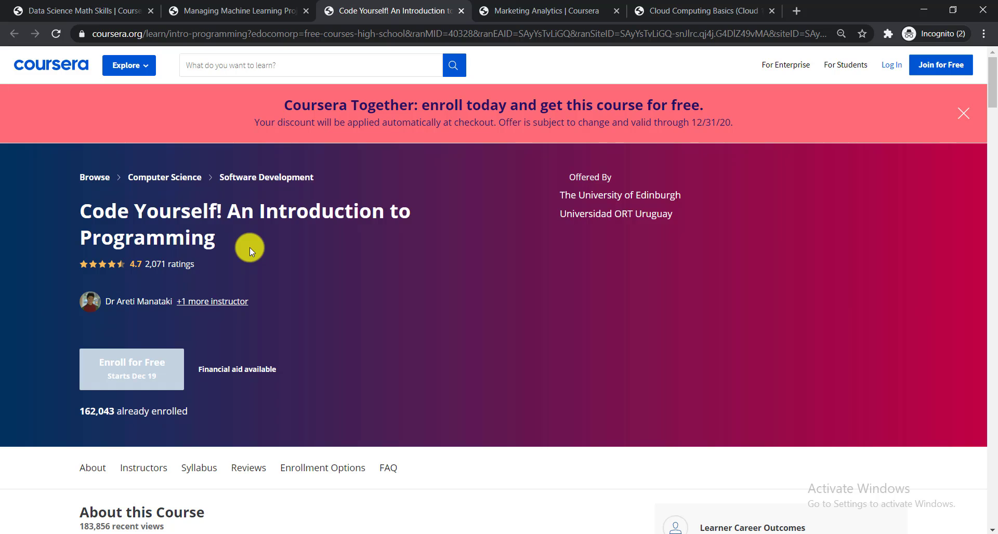
{"action": "mouse_move", "coordinate": [676, 242]}
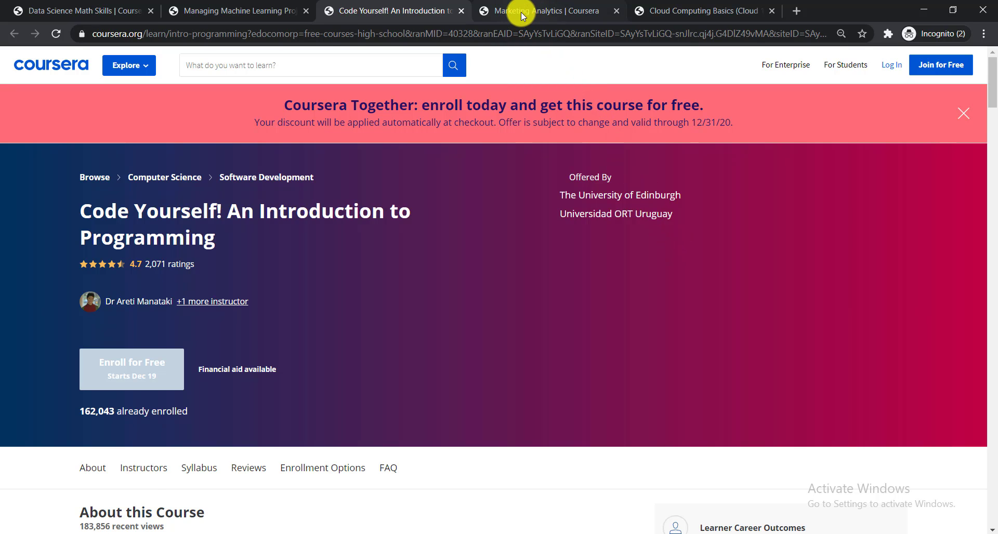
{"action": "left_click", "coordinate": [544, 10]}
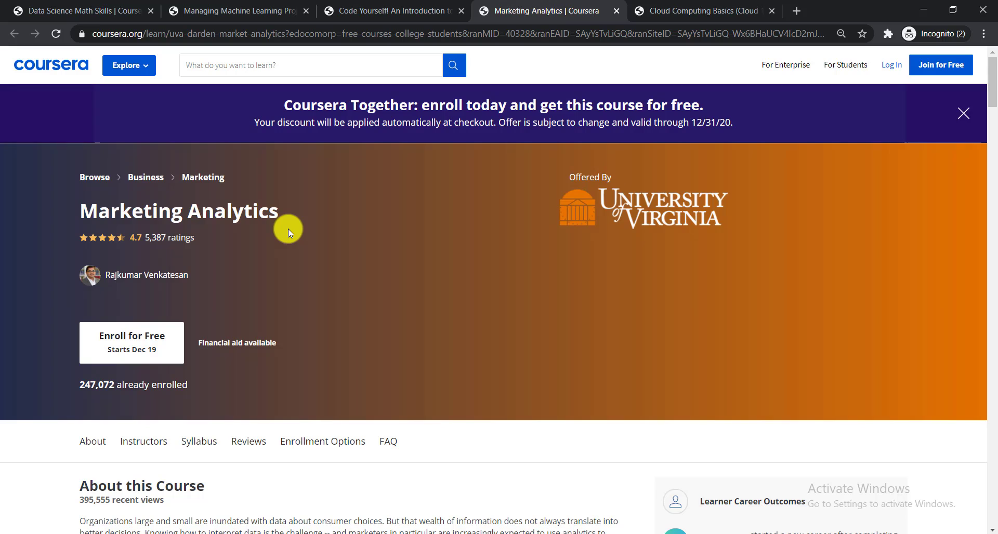
{"action": "mouse_move", "coordinate": [621, 229]}
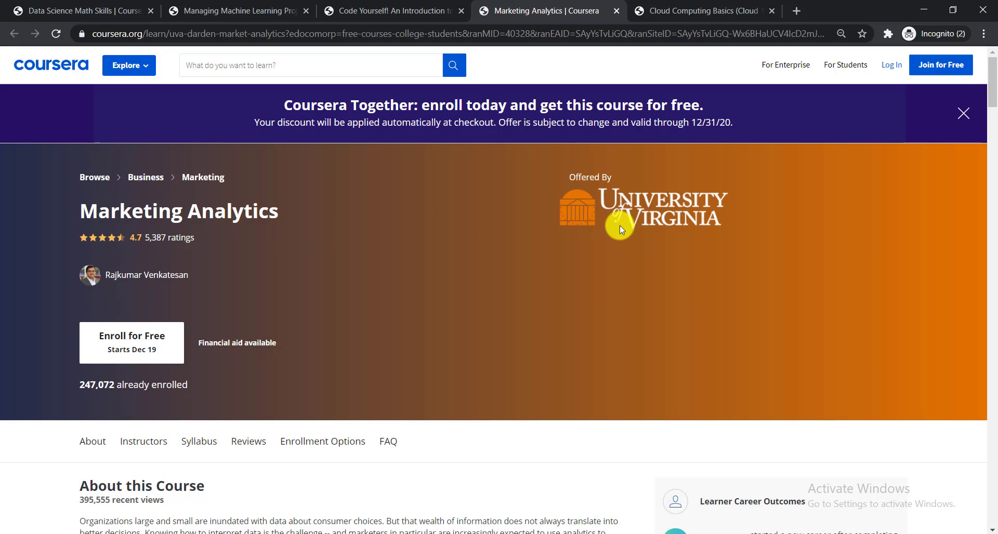
{"action": "mouse_move", "coordinate": [321, 343]}
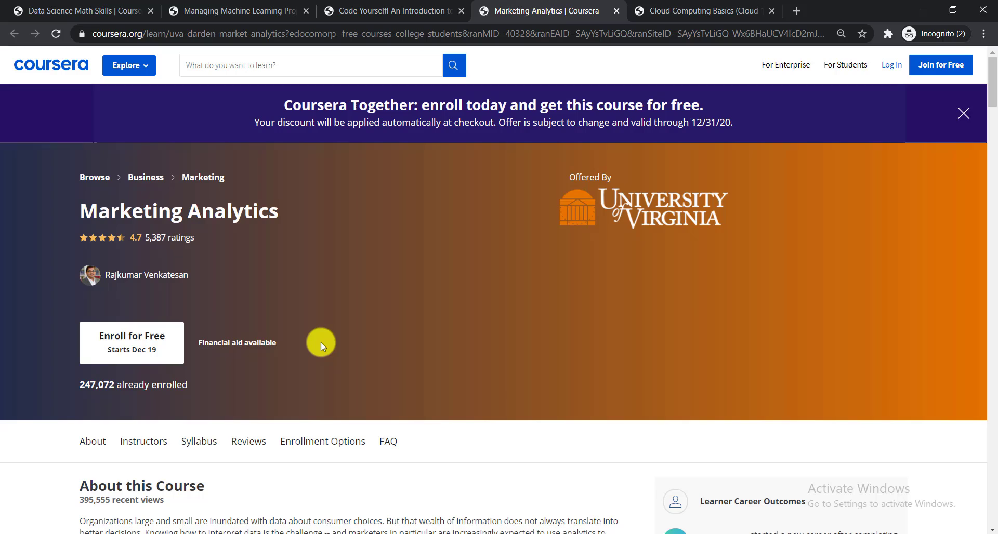
{"action": "mouse_move", "coordinate": [277, 361]}
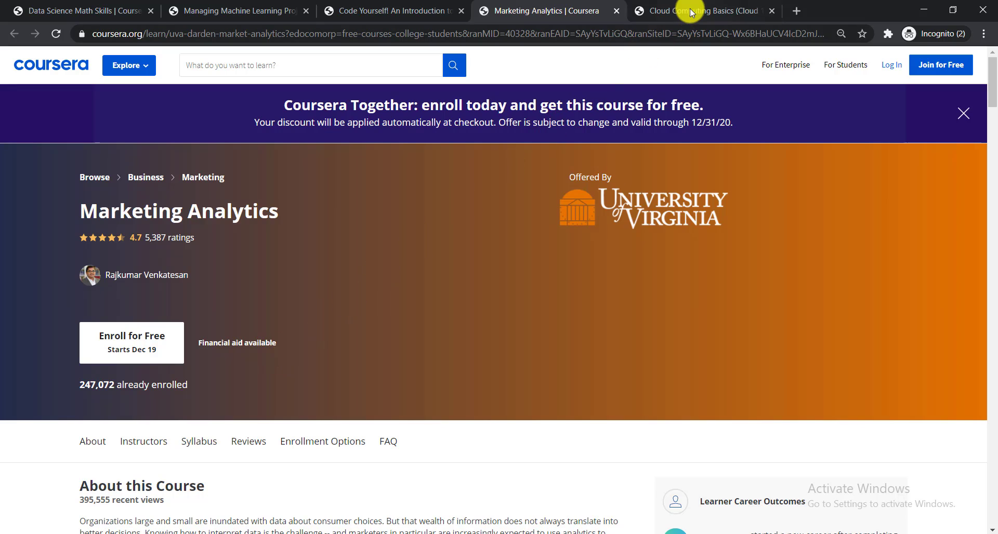
Switch to the Cloud Computing Basics (Cloud 101) course page
{"action": "left_click", "coordinate": [700, 11]}
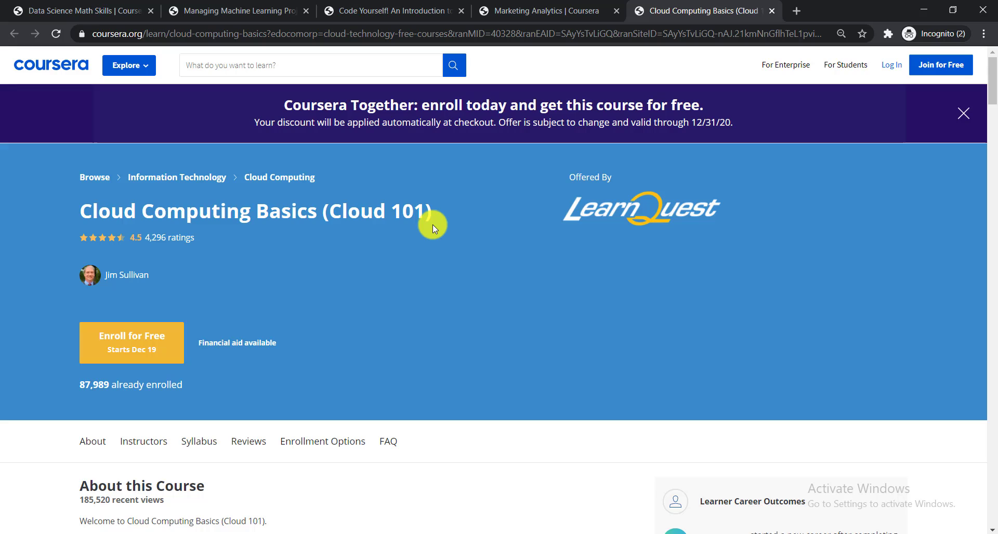
{"action": "mouse_move", "coordinate": [471, 225]}
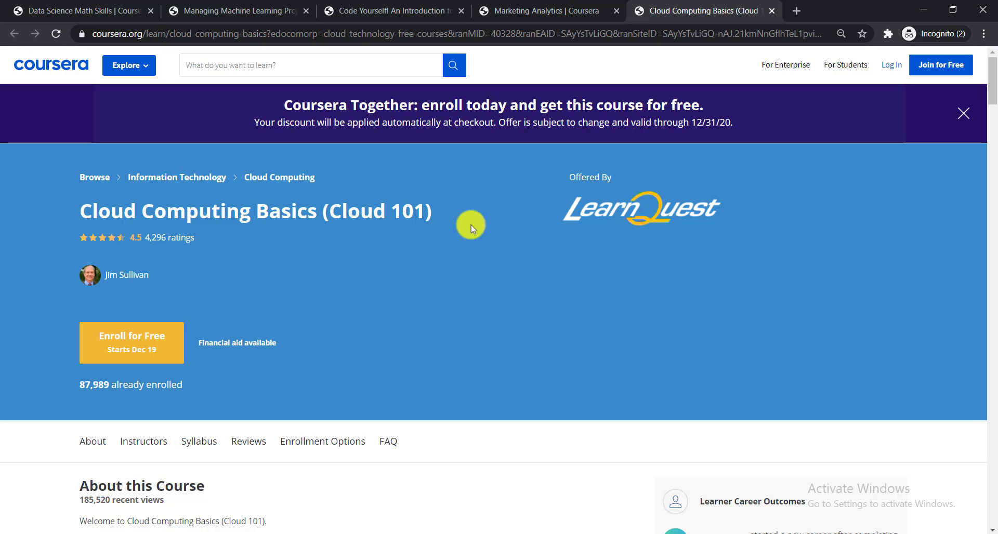
{"action": "mouse_move", "coordinate": [606, 228]}
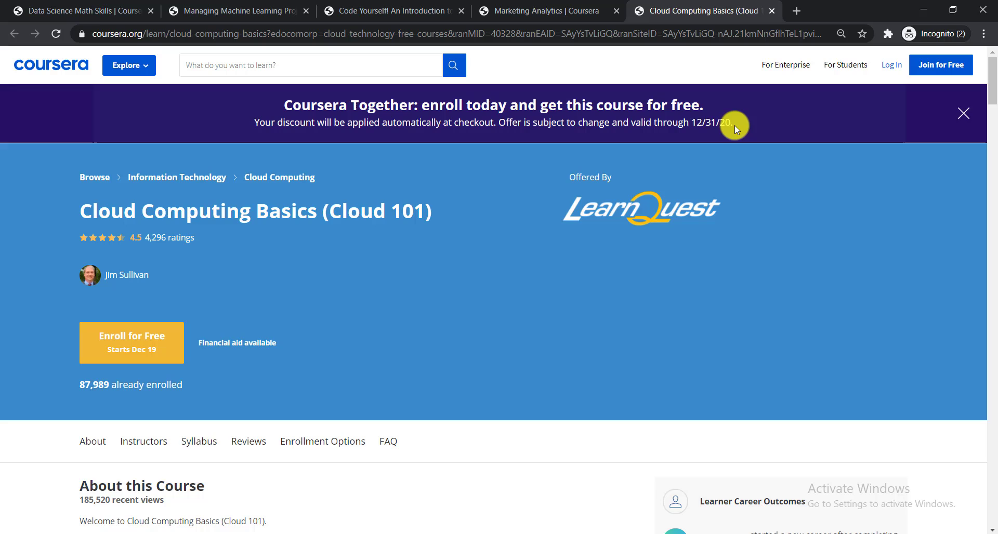
{"action": "left_click_drag", "start_coordinate": [732, 123], "coordinate": [283, 93]}
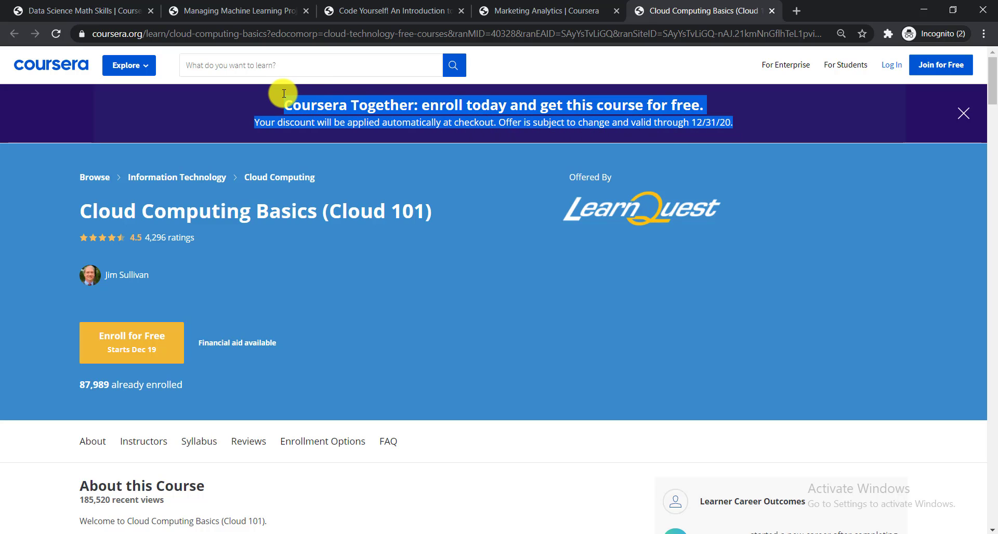
{"action": "mouse_move", "coordinate": [687, 140]}
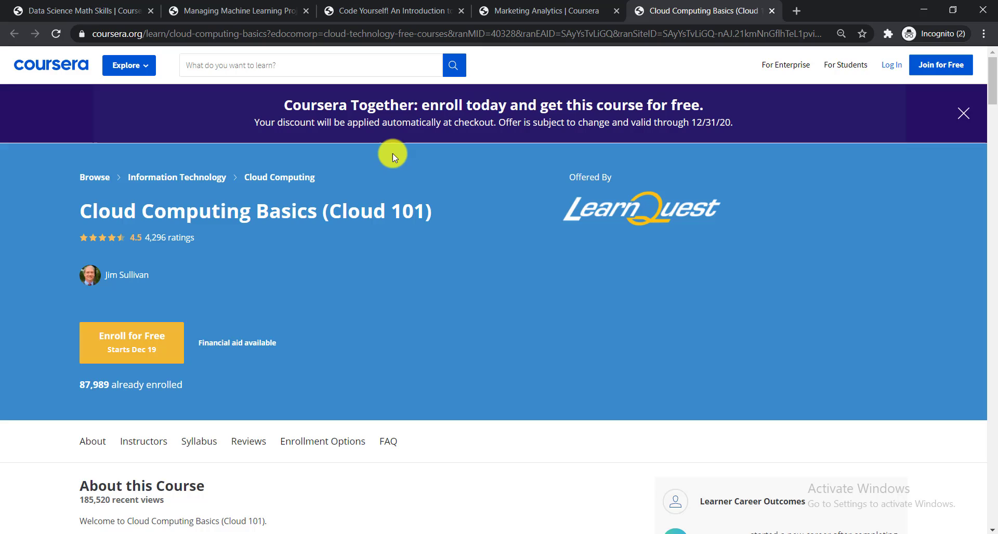
{"action": "mouse_move", "coordinate": [377, 202]}
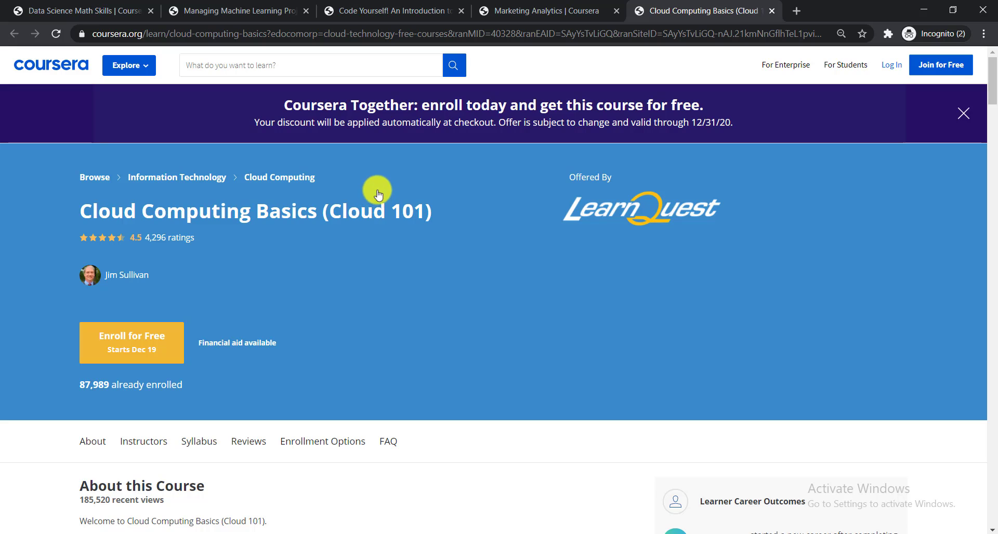
{"action": "mouse_move", "coordinate": [378, 180]}
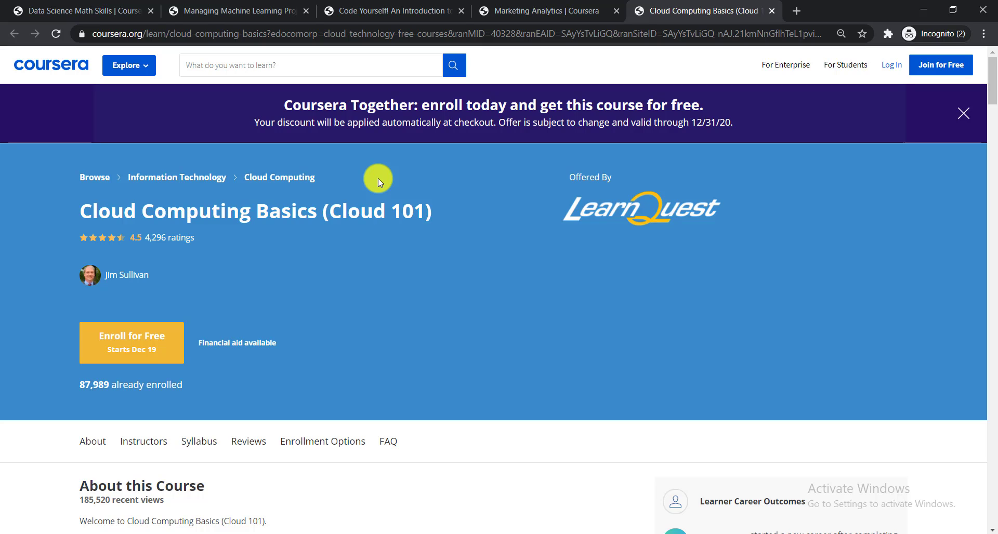
{"action": "mouse_move", "coordinate": [437, 222]}
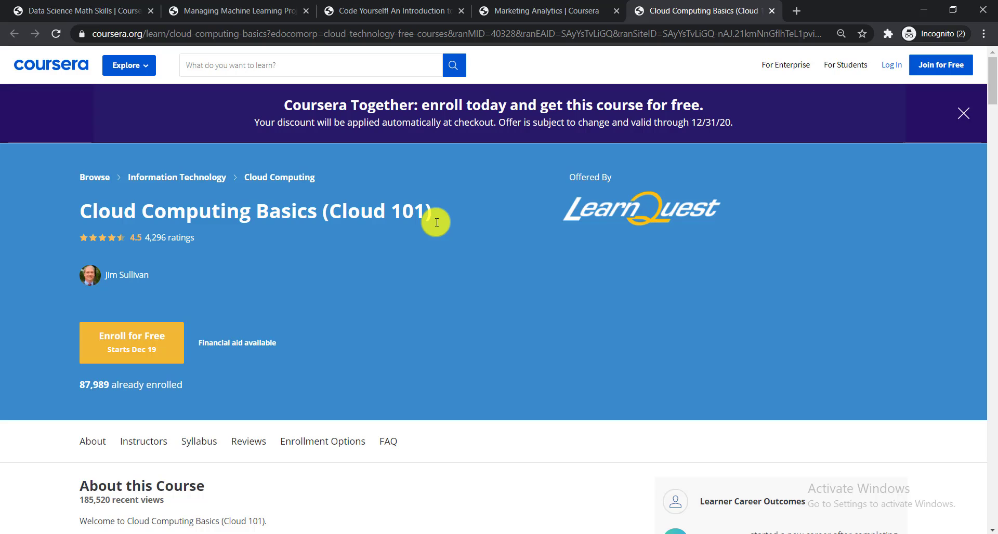
{"action": "mouse_move", "coordinate": [412, 200]}
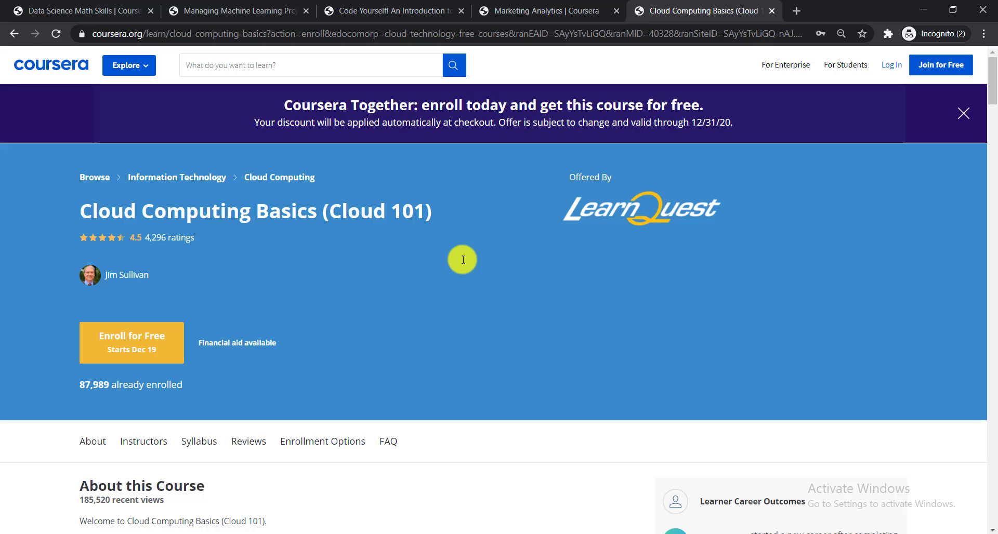
{"action": "mouse_move", "coordinate": [322, 266]}
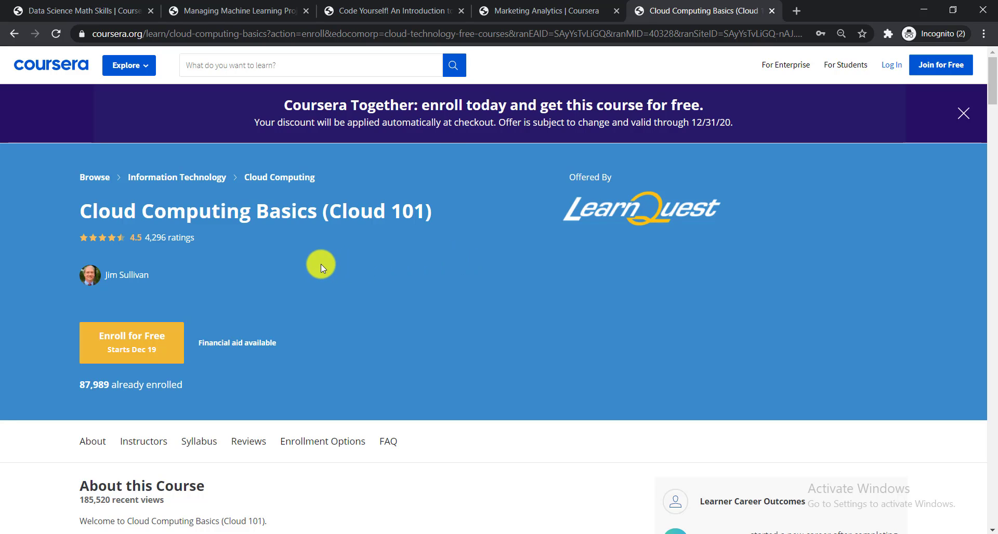
{"action": "mouse_move", "coordinate": [291, 279]}
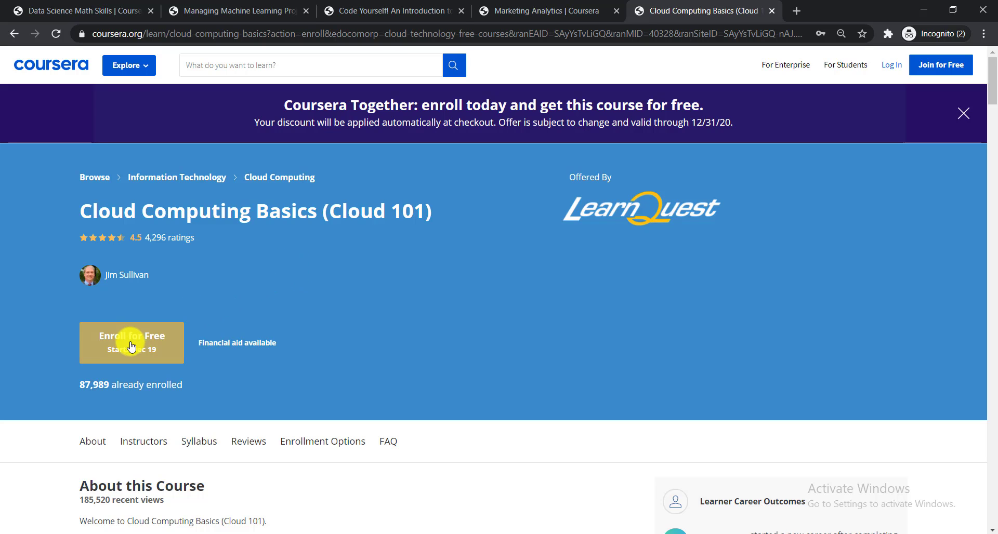
Enroll for free in Cloud Computing Basics and continue with a Google account
{"action": "left_click", "coordinate": [131, 335]}
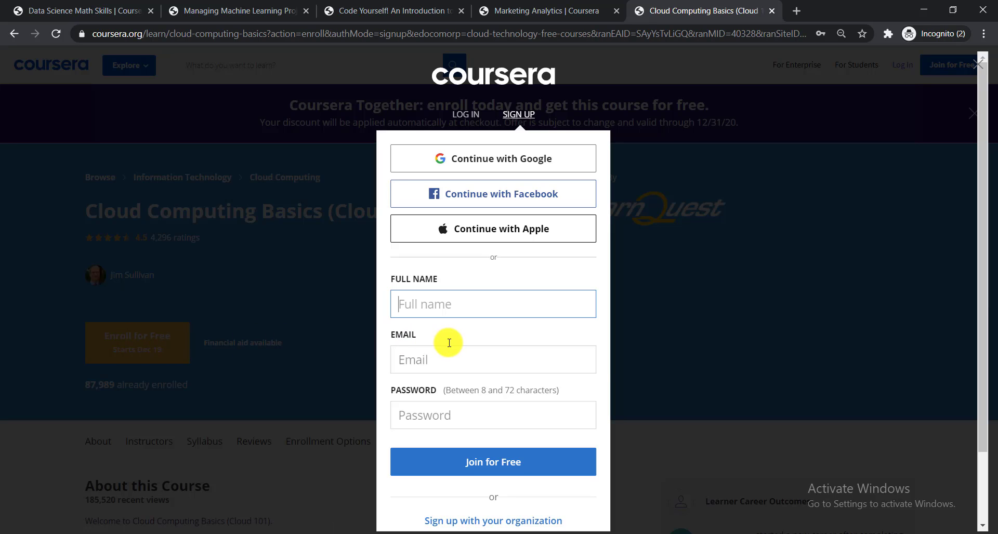
{"action": "mouse_move", "coordinate": [450, 346]}
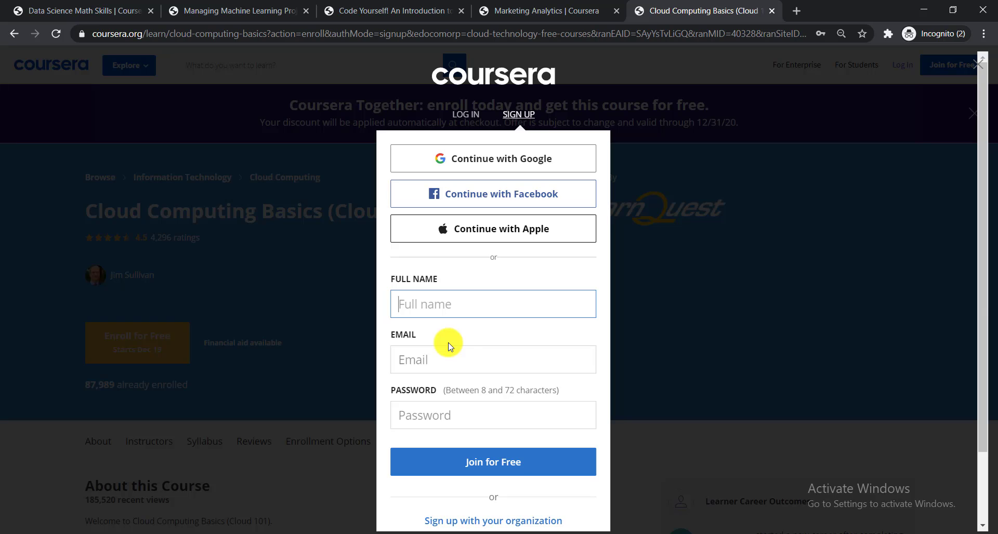
{"action": "mouse_move", "coordinate": [483, 176]}
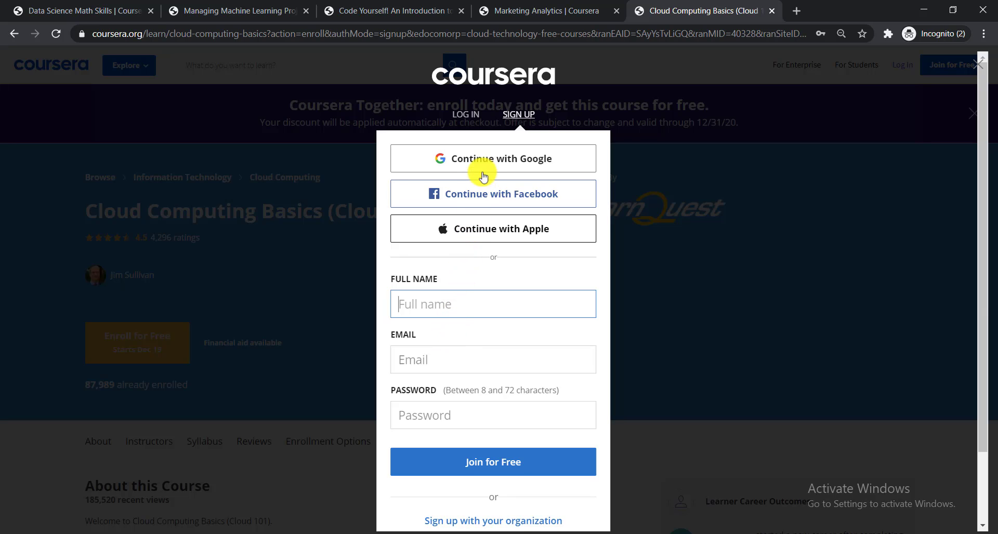
{"action": "mouse_move", "coordinate": [485, 160]}
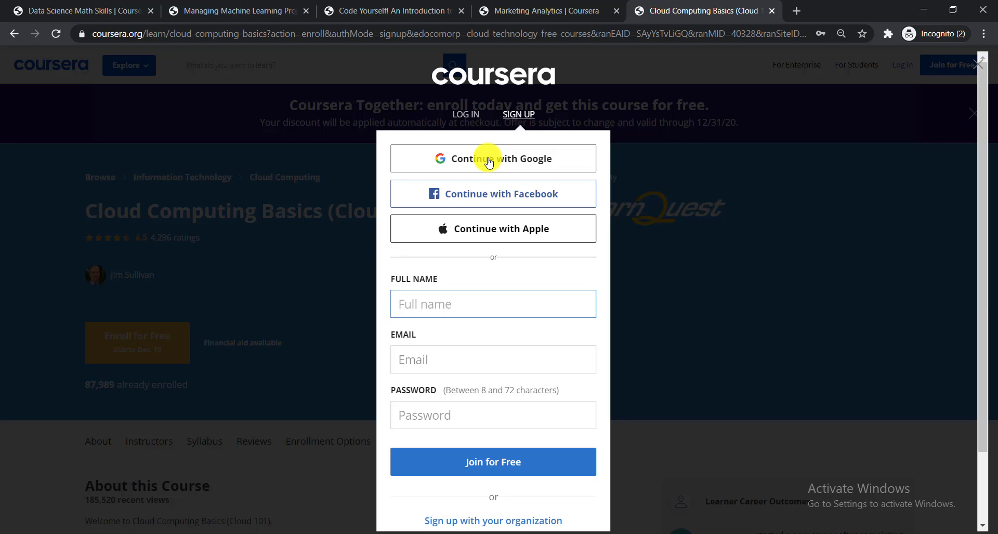
{"action": "left_click", "coordinate": [492, 158]}
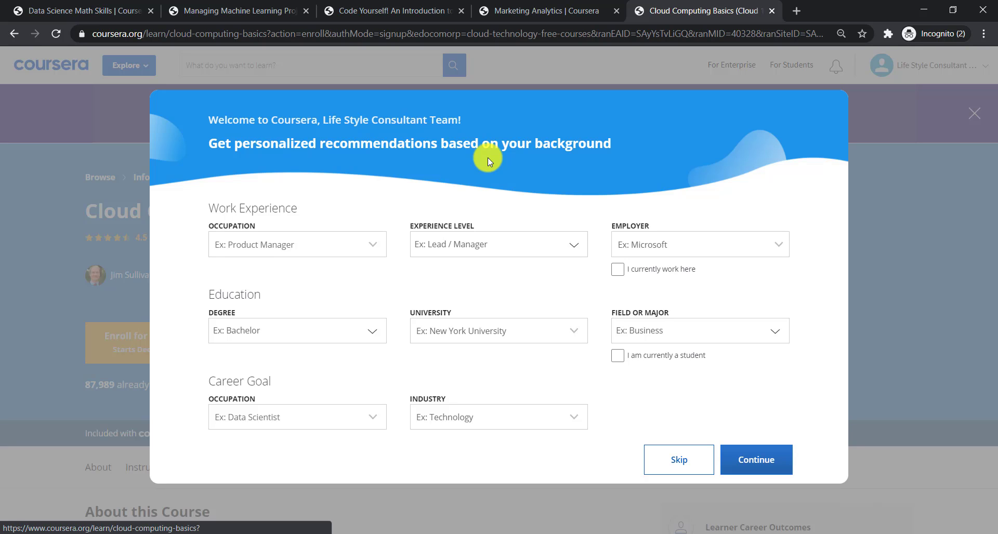
Skip the recommendations questionnaire and go to the course from the $0 purchase dialog
{"action": "left_click", "coordinate": [677, 459]}
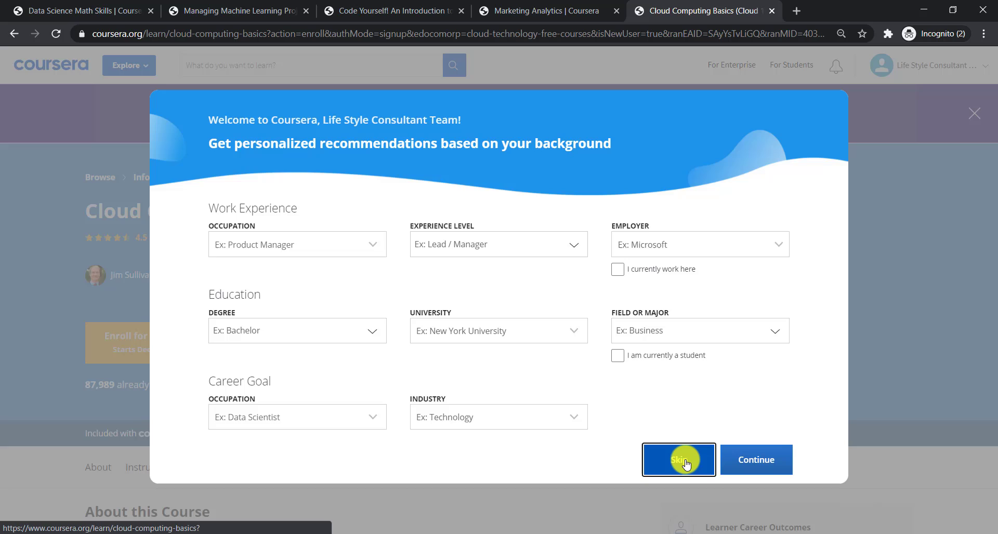
{"action": "left_click", "coordinate": [679, 460]}
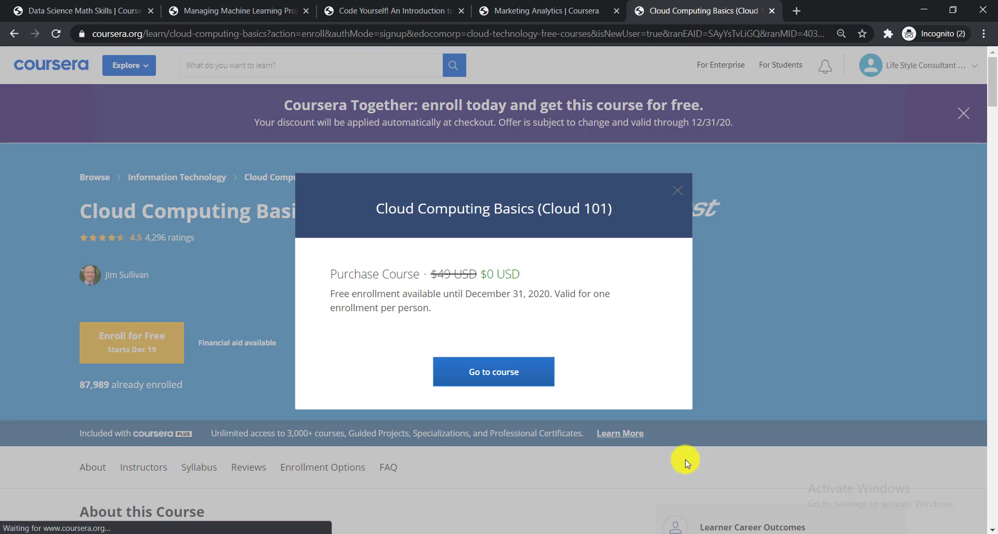
{"action": "mouse_move", "coordinate": [395, 231]}
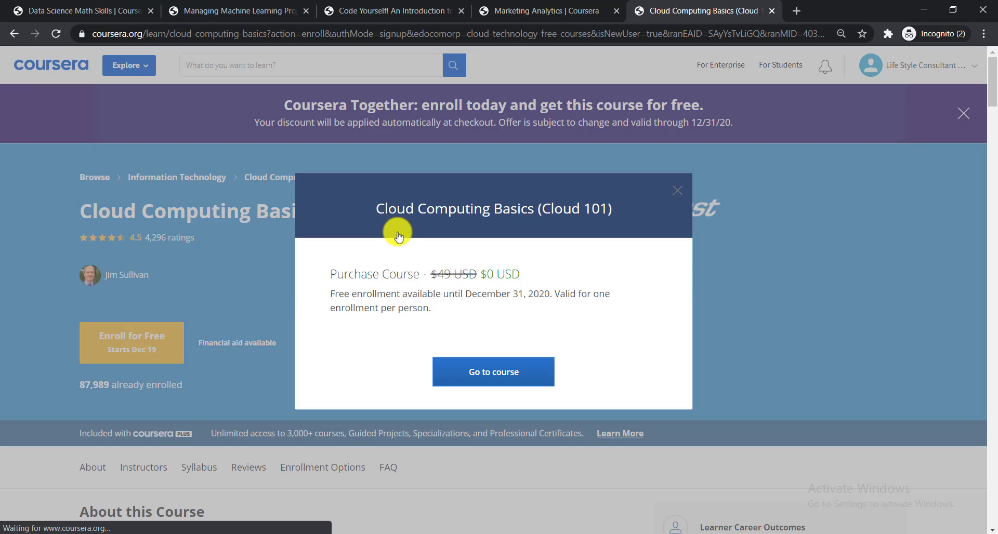
{"action": "mouse_move", "coordinate": [425, 281]}
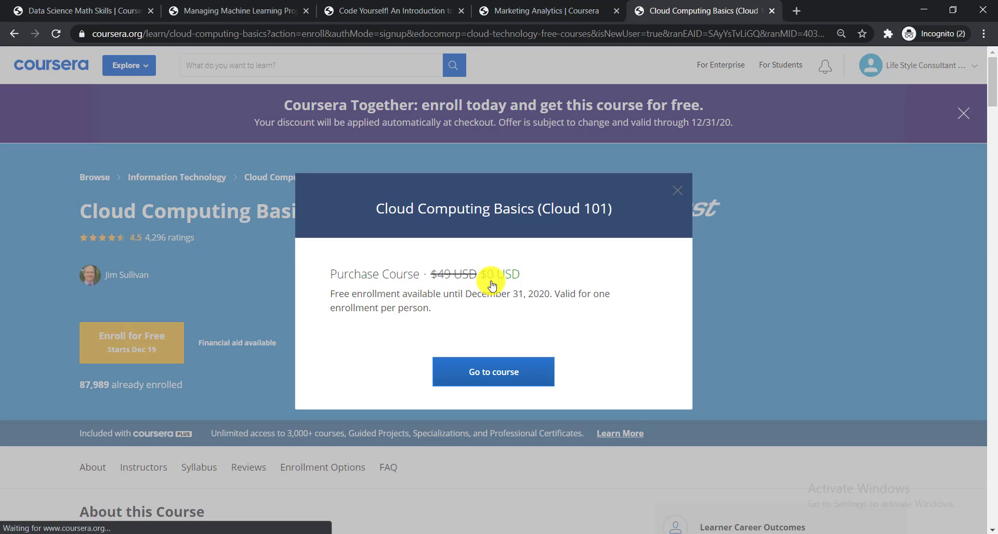
{"action": "mouse_move", "coordinate": [521, 308]}
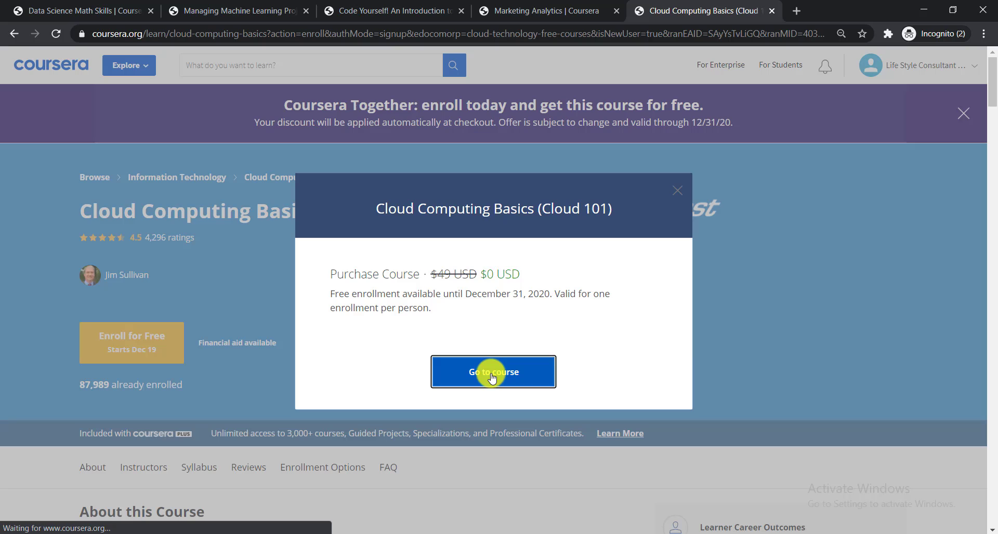
{"action": "left_click", "coordinate": [493, 372]}
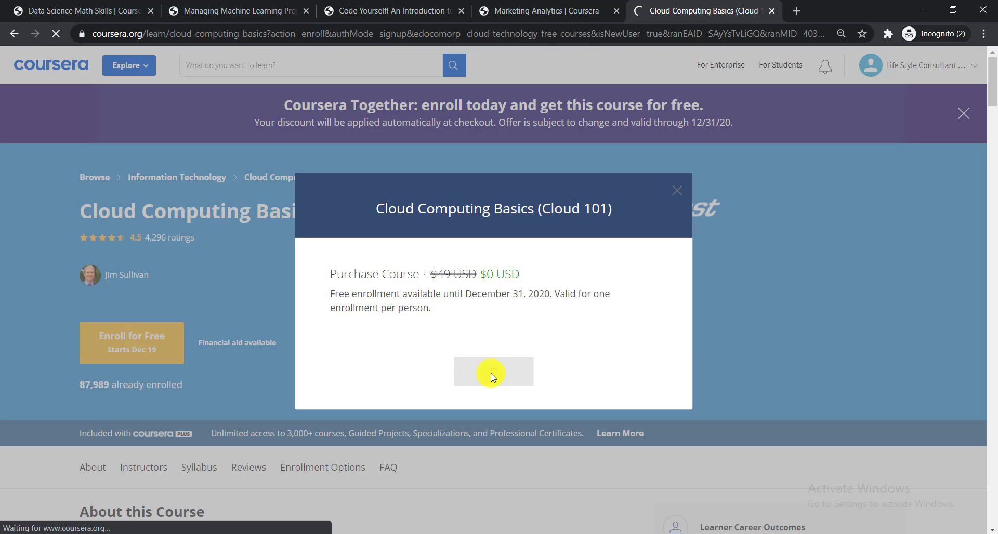
Go to the Cloud Computing Basics course home showing the Week 1–3 timeline
{"action": "left_click", "coordinate": [492, 372]}
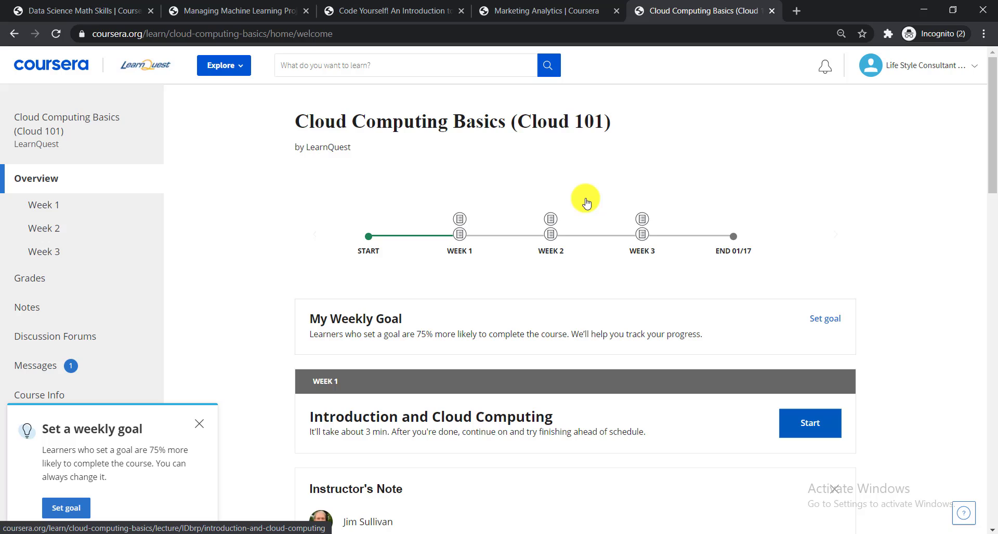
{"action": "mouse_move", "coordinate": [483, 210]}
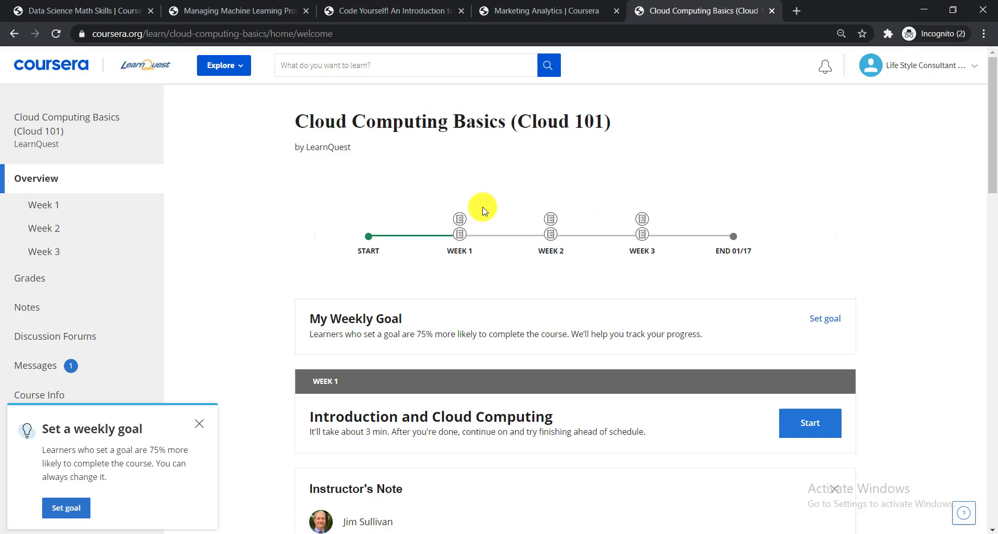